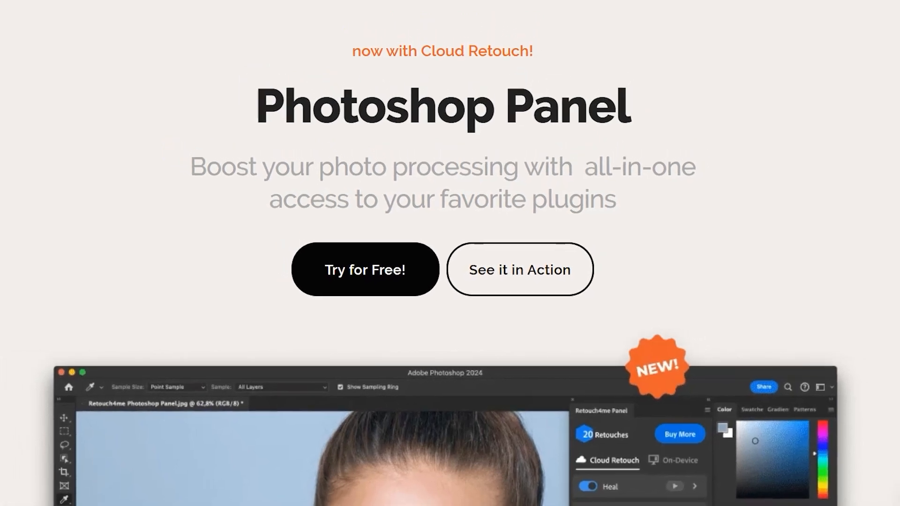
- Scroll down and click through items on the right side of the screen
{"action": "scroll", "scroll_direction": "down", "scroll_amount": 3}
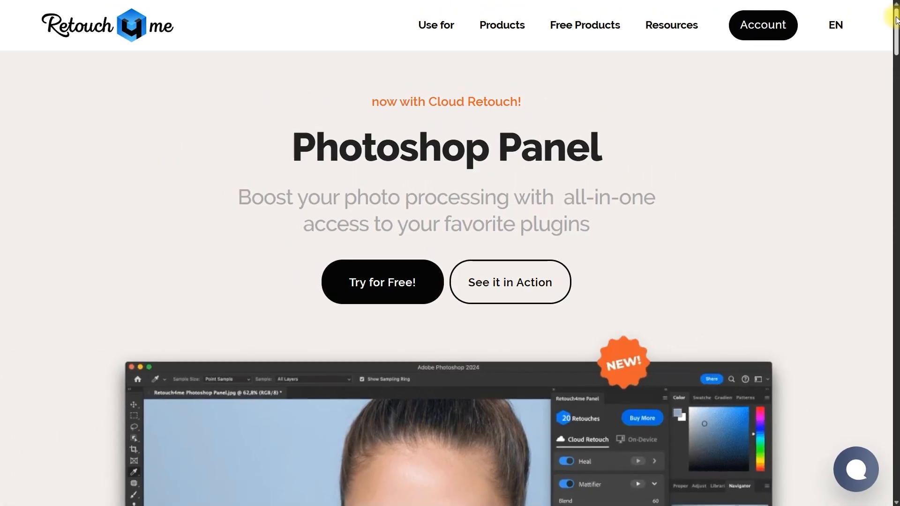
{"action": "scroll", "scroll_direction": "down", "scroll_amount": 3}
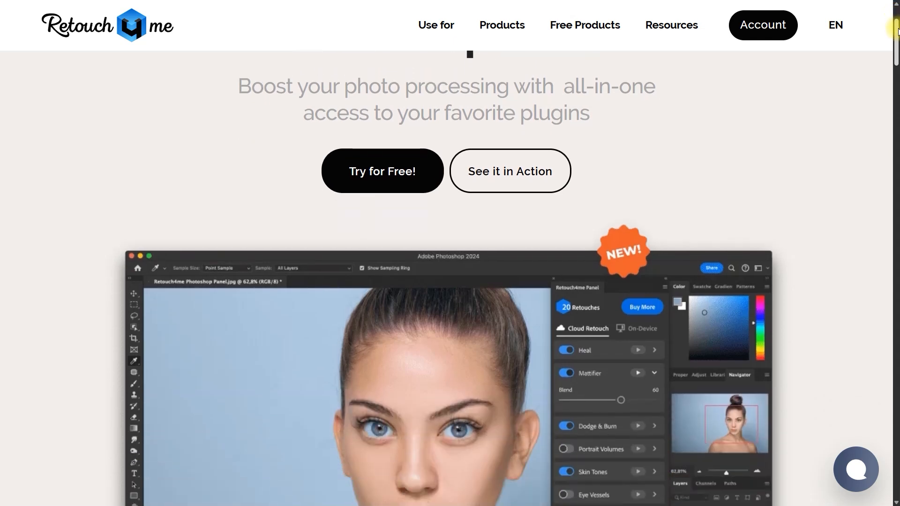
{"action": "scroll", "scroll_direction": "down", "scroll_amount": 3}
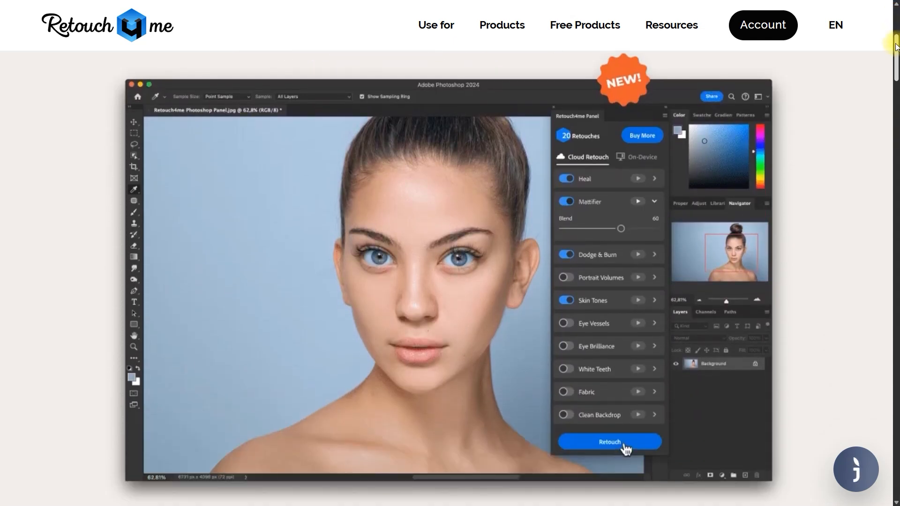
{"action": "scroll", "scroll_direction": "down", "scroll_amount": 3}
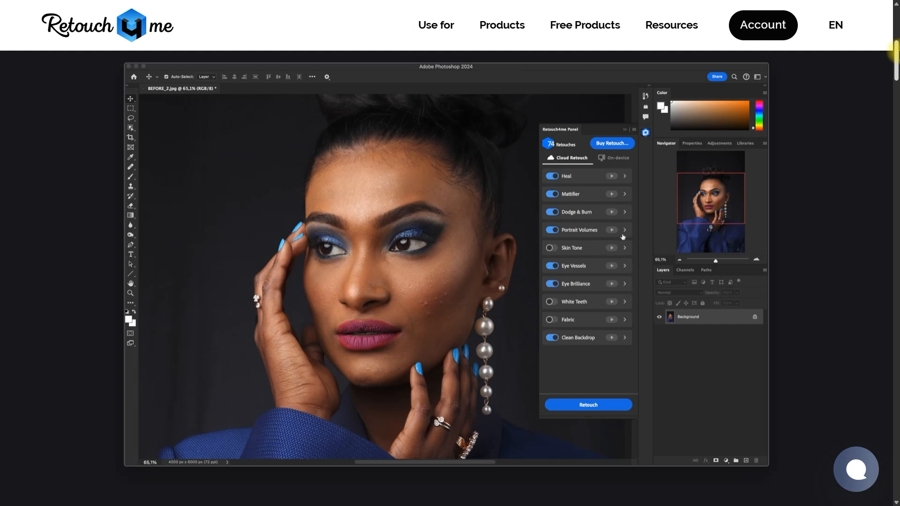
{"action": "left_click", "coordinate": [624, 229]}
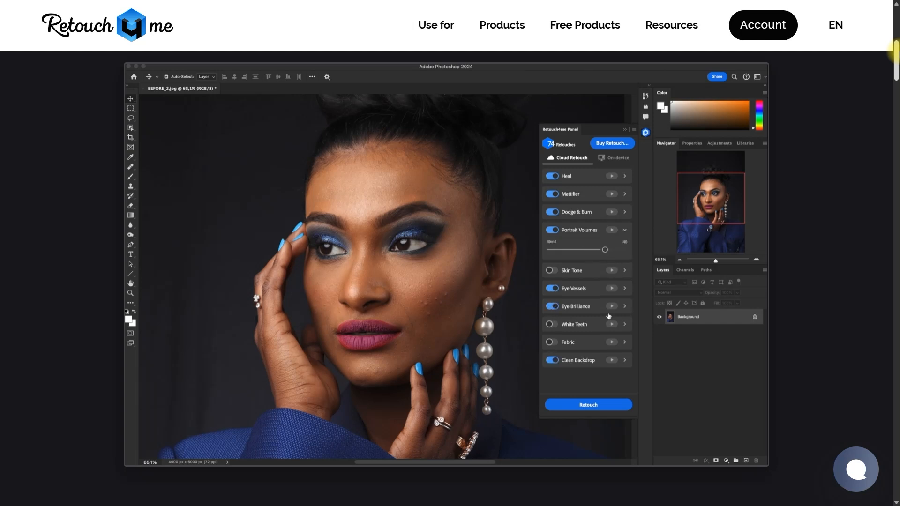
{"action": "left_click", "coordinate": [588, 404]}
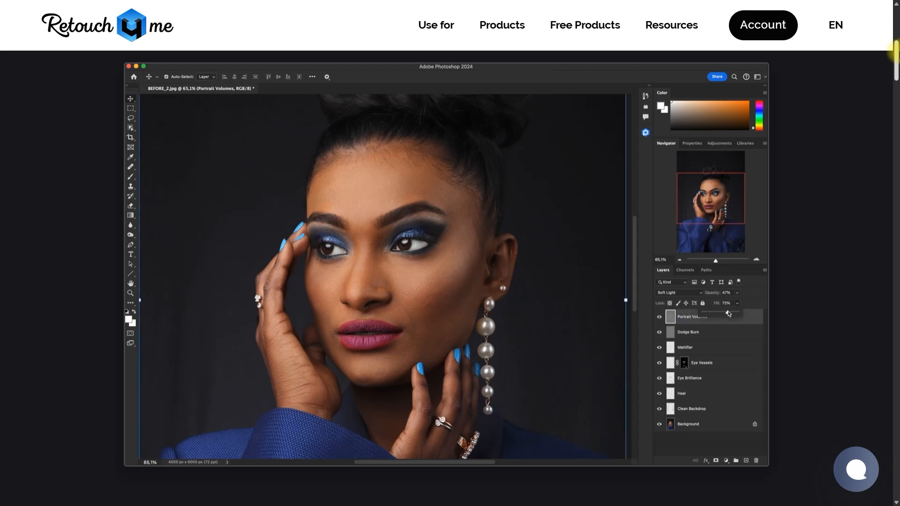
{"action": "left_click", "coordinate": [689, 378]}
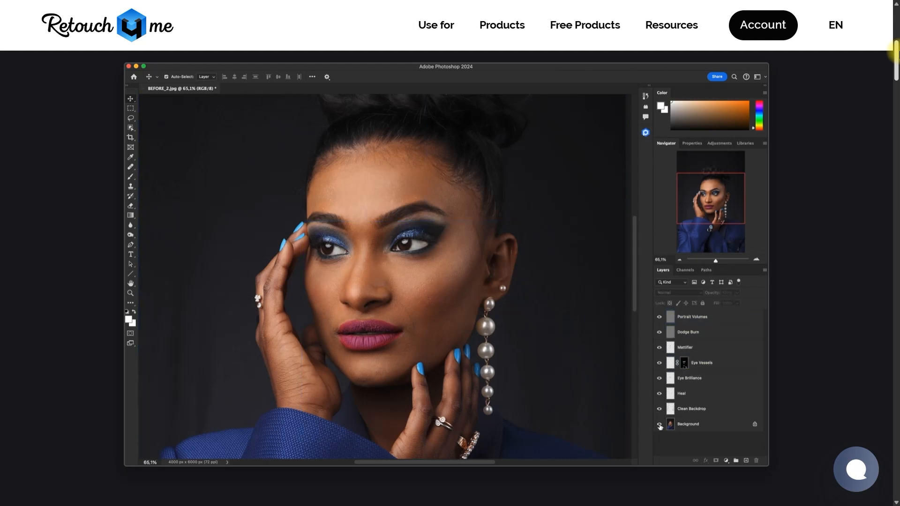
{"action": "scroll", "scroll_direction": "down", "scroll_amount": 3}
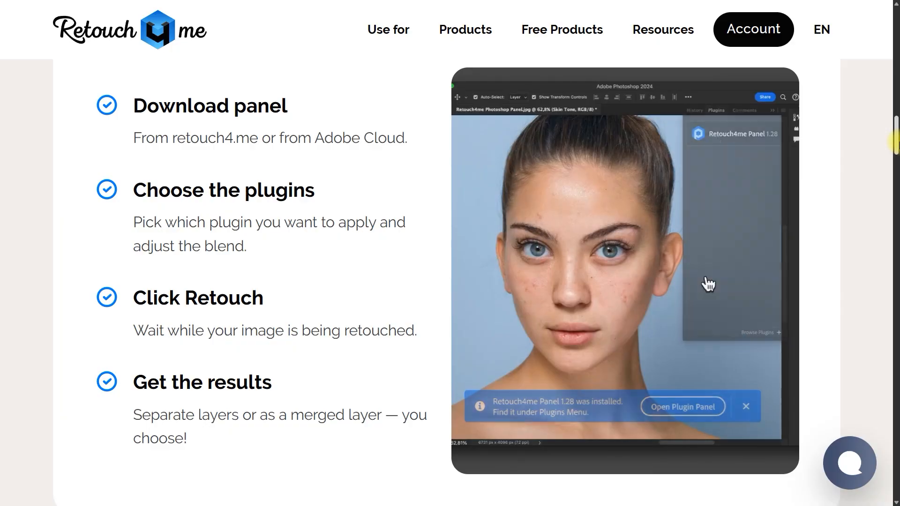
{"action": "left_click", "coordinate": [682, 406]}
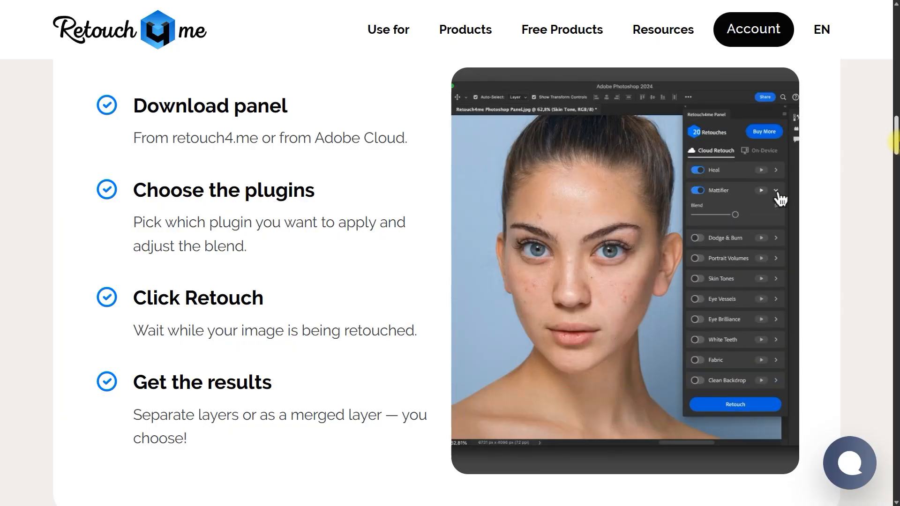
- Open the Retouch4me Panel from Plugins > Retouch4me Panel 1.43
{"action": "left_click", "coordinate": [697, 237]}
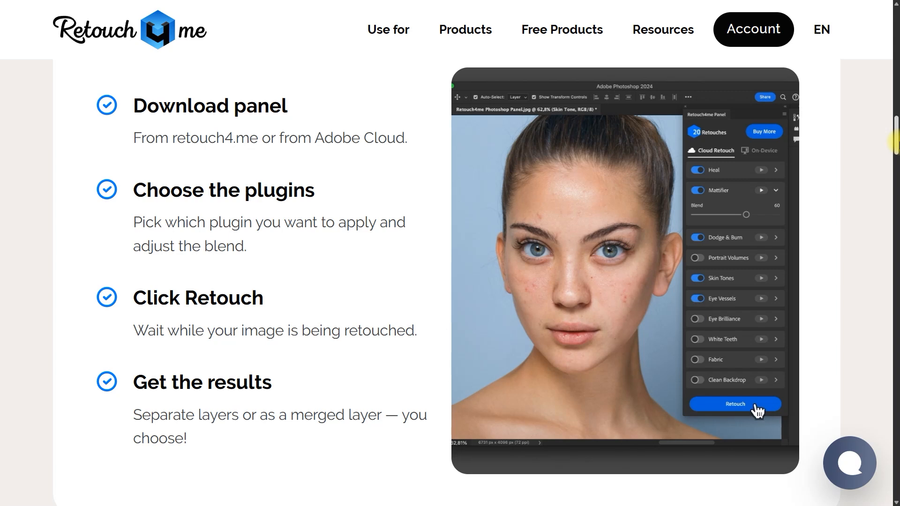
{"action": "left_click", "coordinate": [735, 403]}
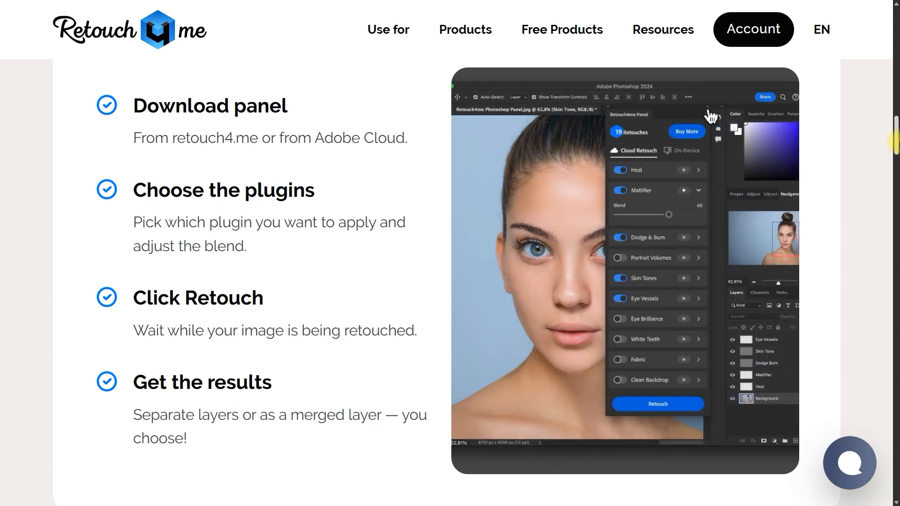
{"action": "left_click", "coordinate": [695, 108]}
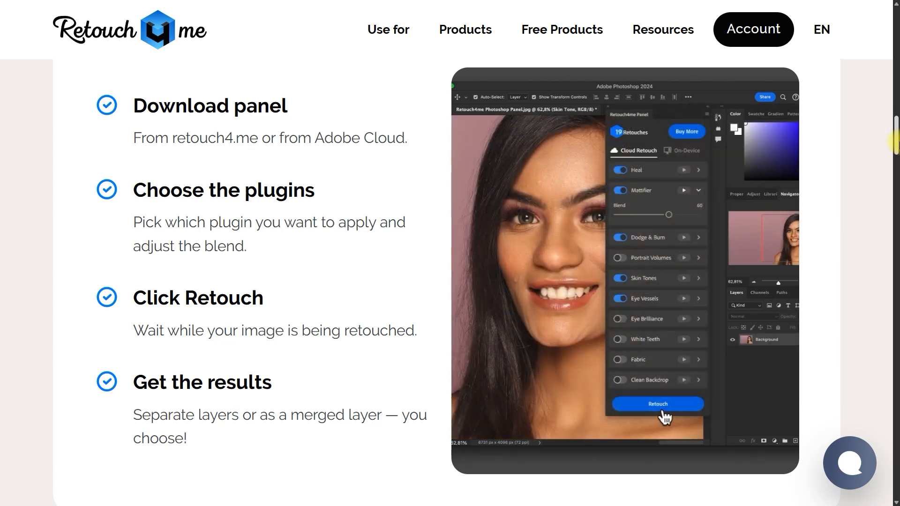
{"action": "left_click", "coordinate": [657, 403]}
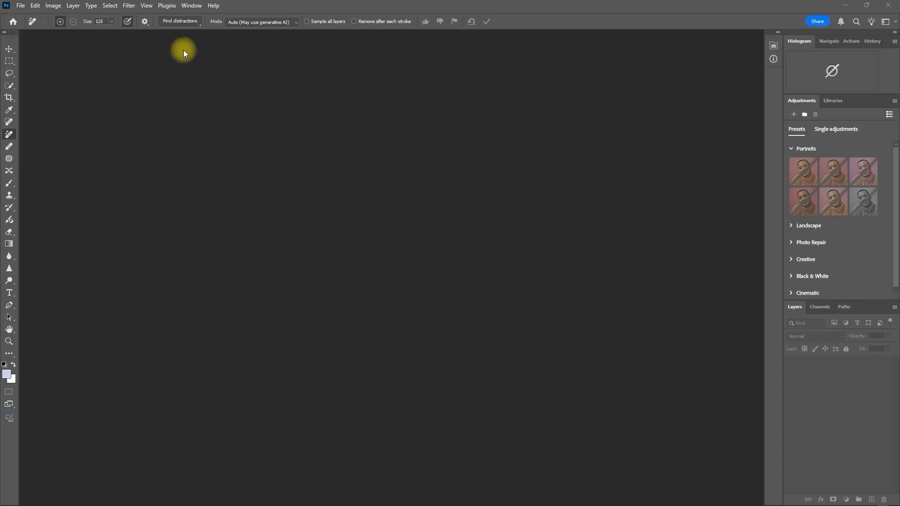
{"action": "left_click", "coordinate": [166, 5]}
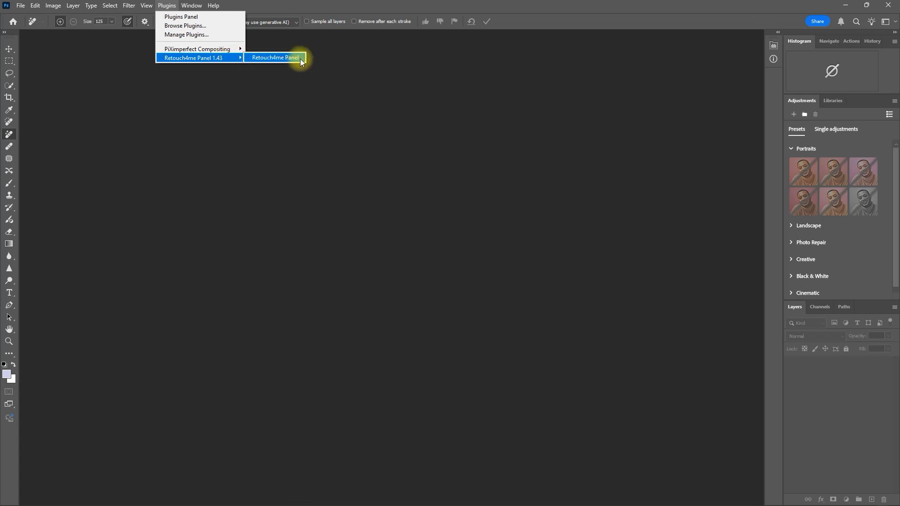
{"action": "left_click", "coordinate": [275, 58]}
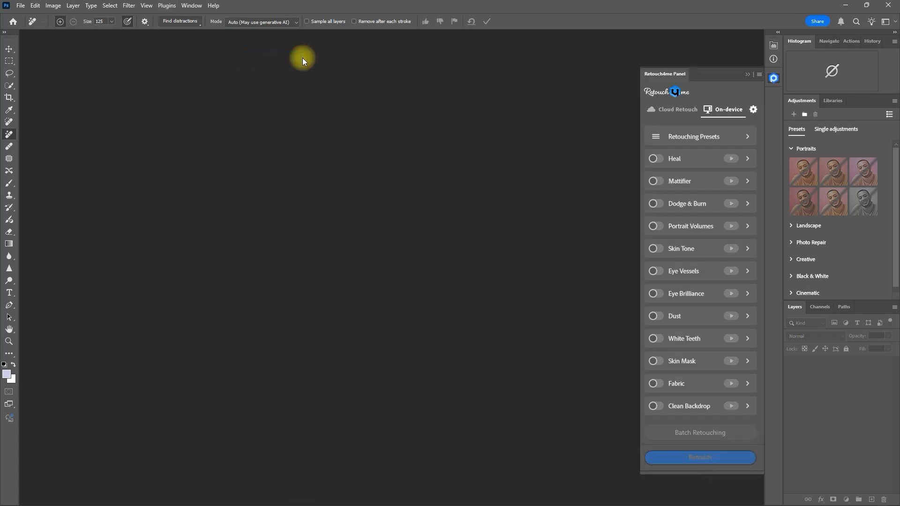
{"action": "mouse_move", "coordinate": [511, 118]}
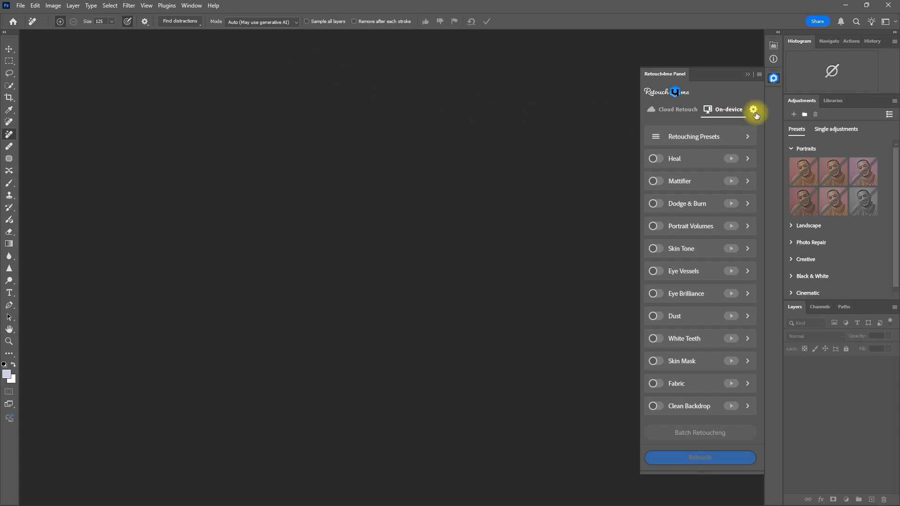
- In the panel settings, turn on Include Subfolders and choose .psd output
{"action": "left_click", "coordinate": [753, 111]}
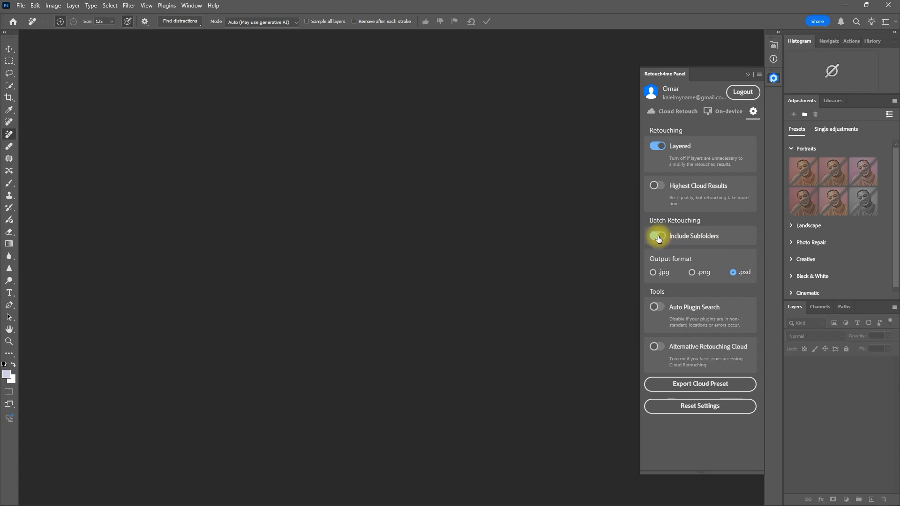
{"action": "left_click", "coordinate": [658, 235]}
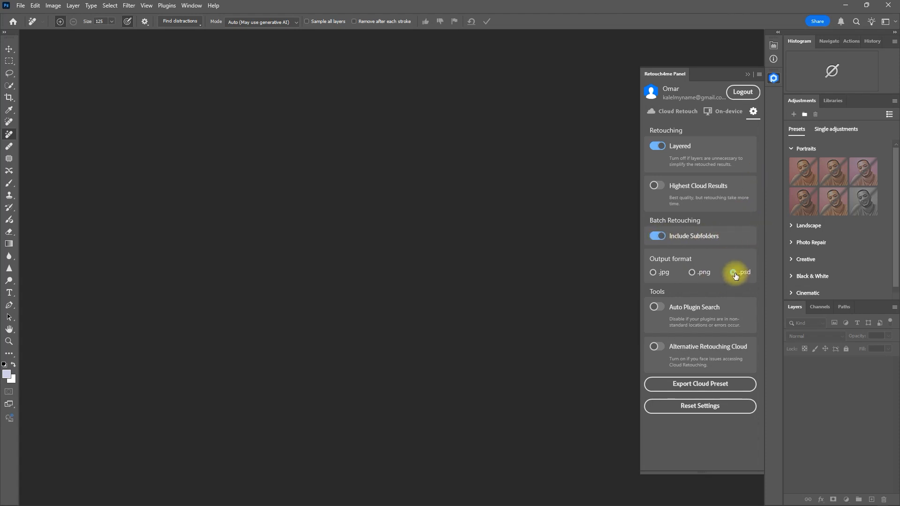
{"action": "left_click", "coordinate": [727, 110]}
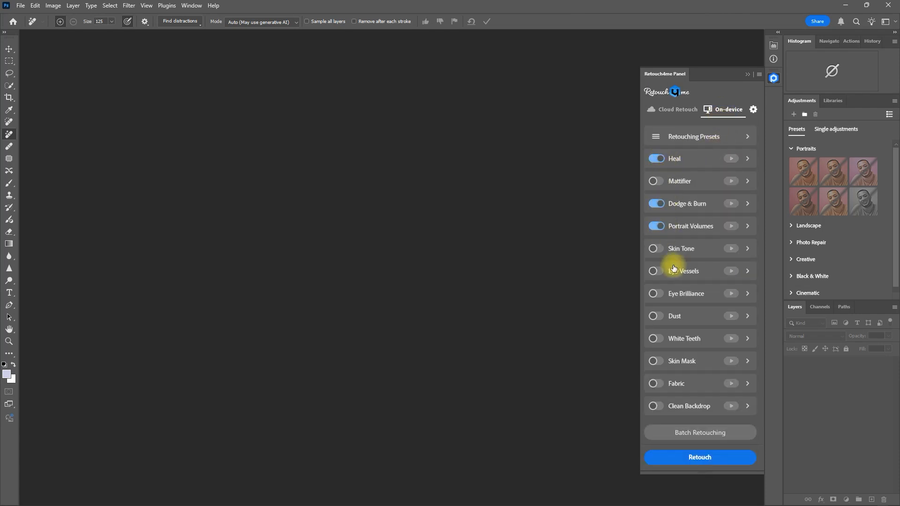
- Enable Eye Vessels, then choose the Demo photo folder to batch-process
{"action": "left_click", "coordinate": [655, 271]}
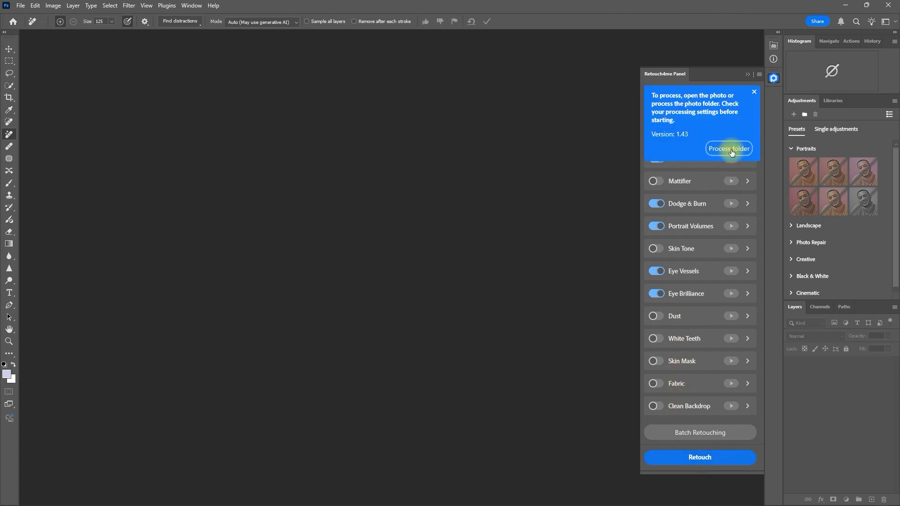
{"action": "left_click", "coordinate": [728, 149]}
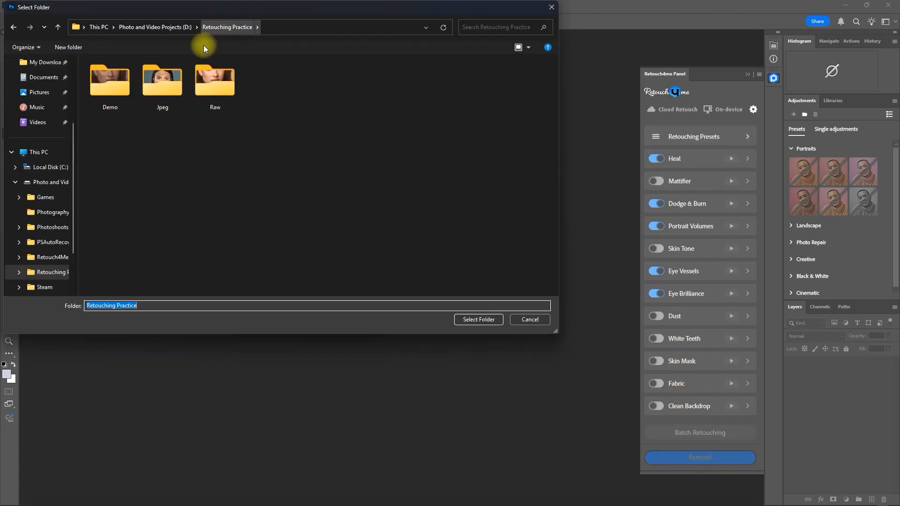
{"action": "left_click", "coordinate": [478, 320]}
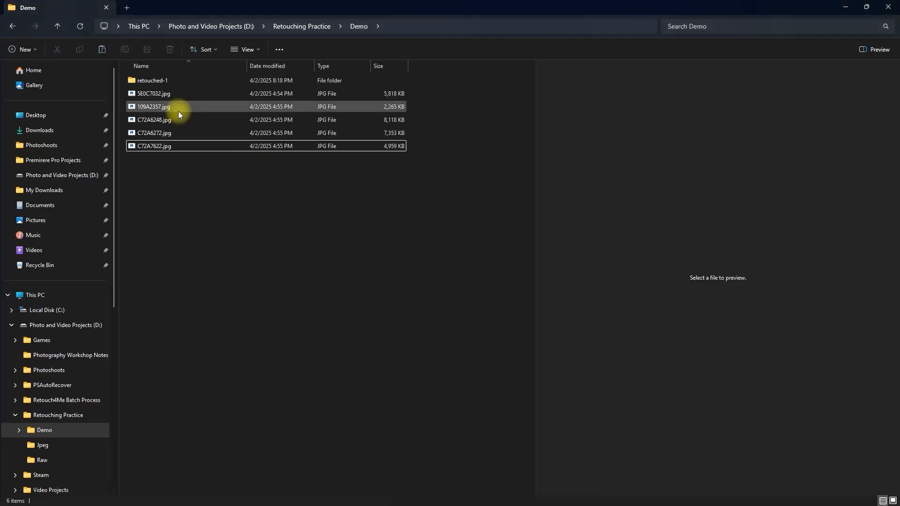
- Open the first PSD in retouched-1 and toggle the Portrait Volumes layer
{"action": "double_click", "coordinate": [152, 80]}
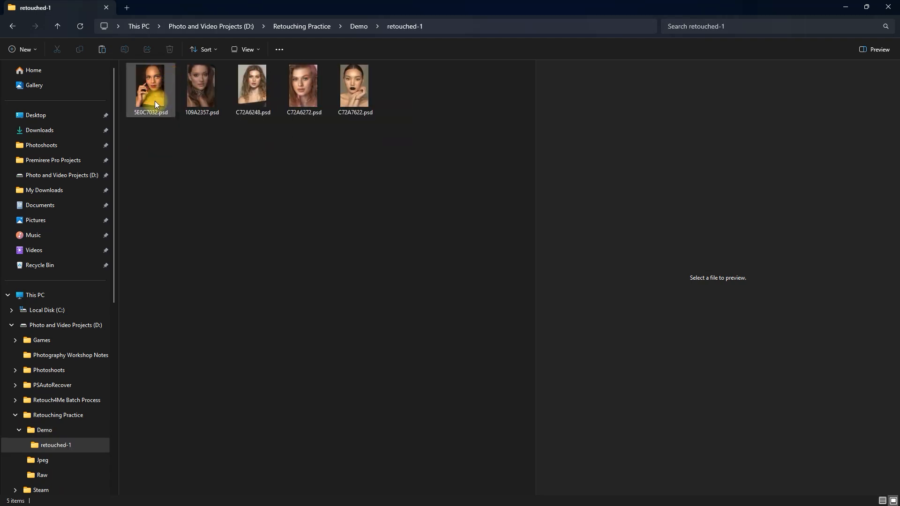
{"action": "double_click", "coordinate": [151, 89]}
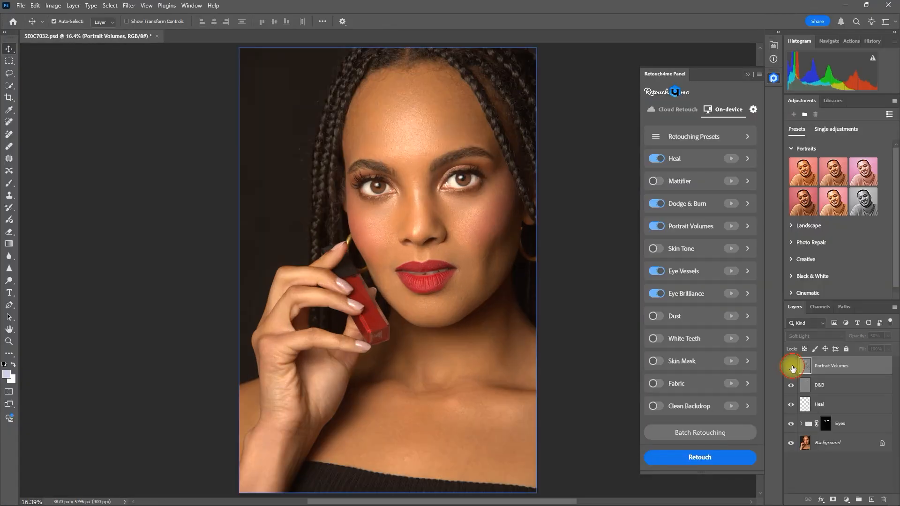
{"action": "left_click", "coordinate": [840, 423]}
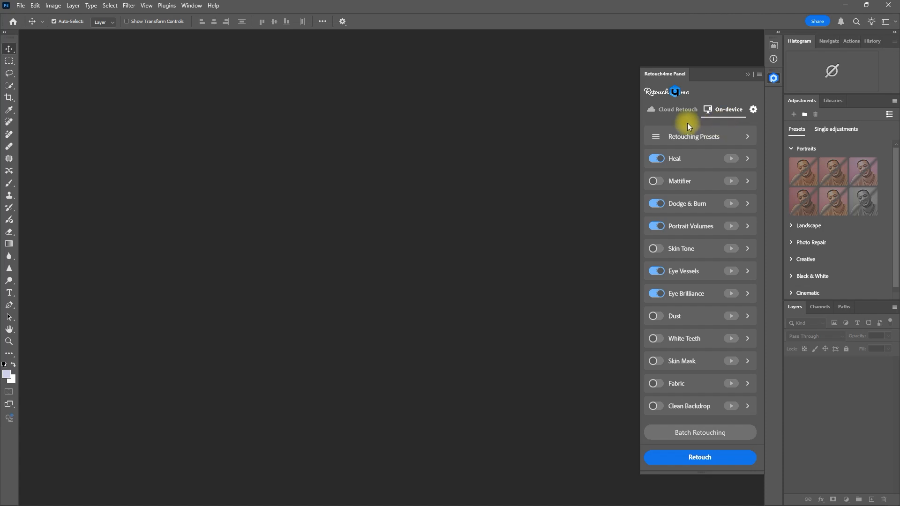
- Switch the Retouch4me panel to the Cloud Retouch tab
{"action": "left_click", "coordinate": [678, 109]}
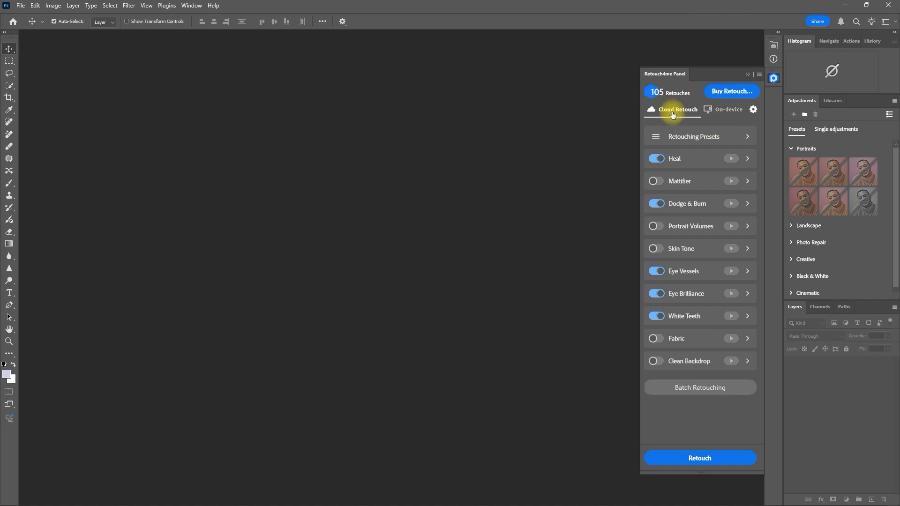
{"action": "mouse_move", "coordinate": [689, 121]}
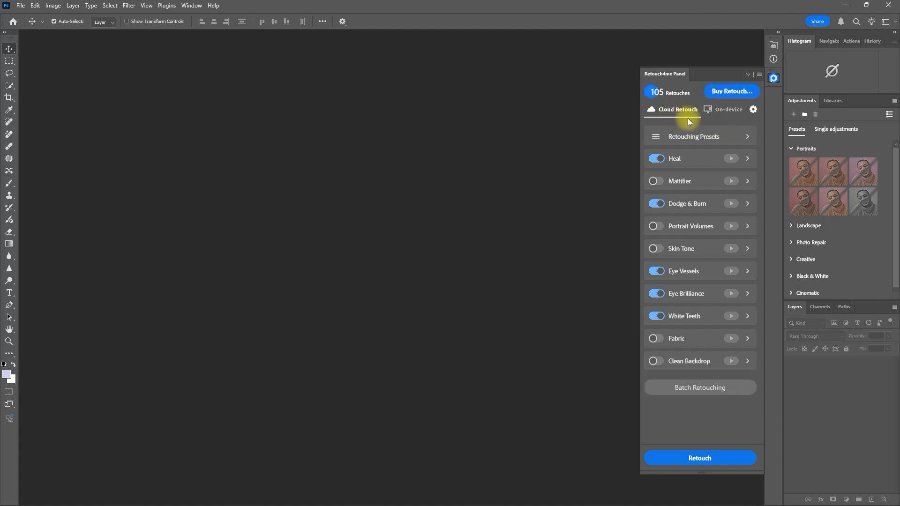
{"action": "mouse_move", "coordinate": [710, 123]}
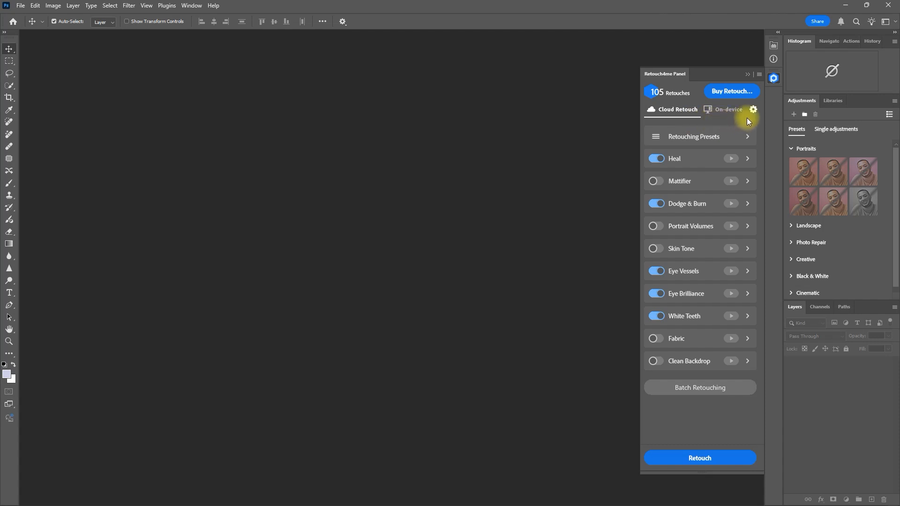
- Enable Highest Cloud Results and Include Subfolders, and set output format to .jpg
{"action": "left_click", "coordinate": [752, 111]}
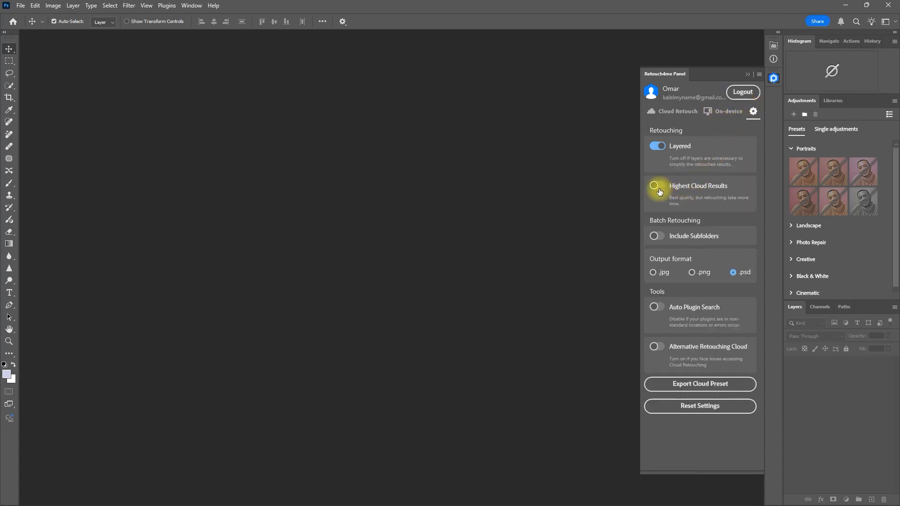
{"action": "left_click", "coordinate": [658, 187]}
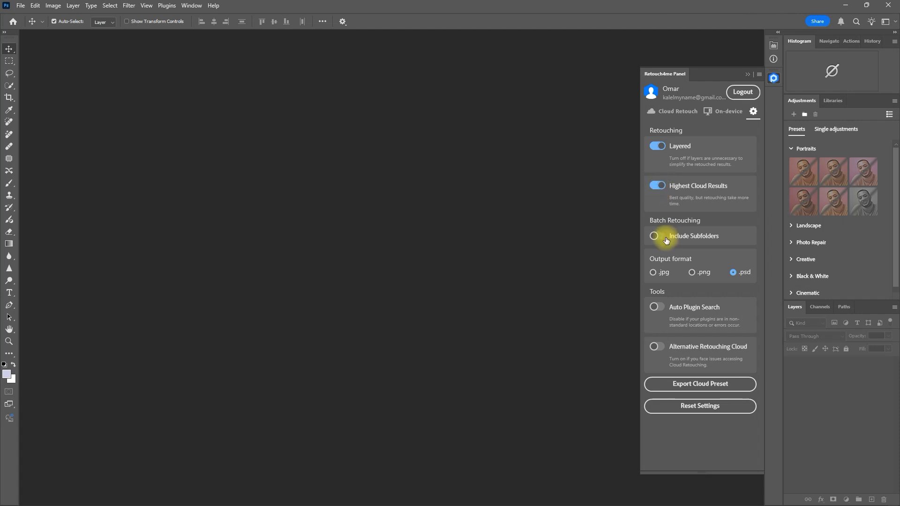
{"action": "left_click", "coordinate": [657, 236]}
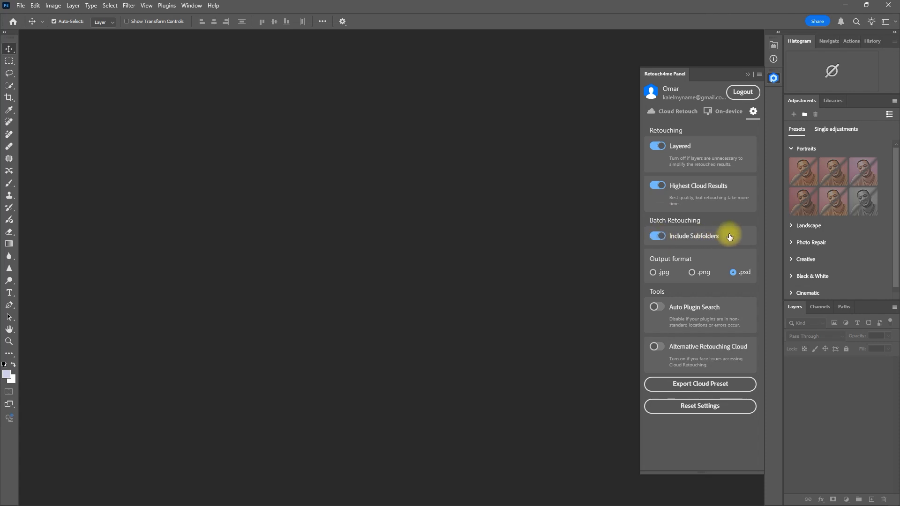
{"action": "mouse_move", "coordinate": [650, 283]}
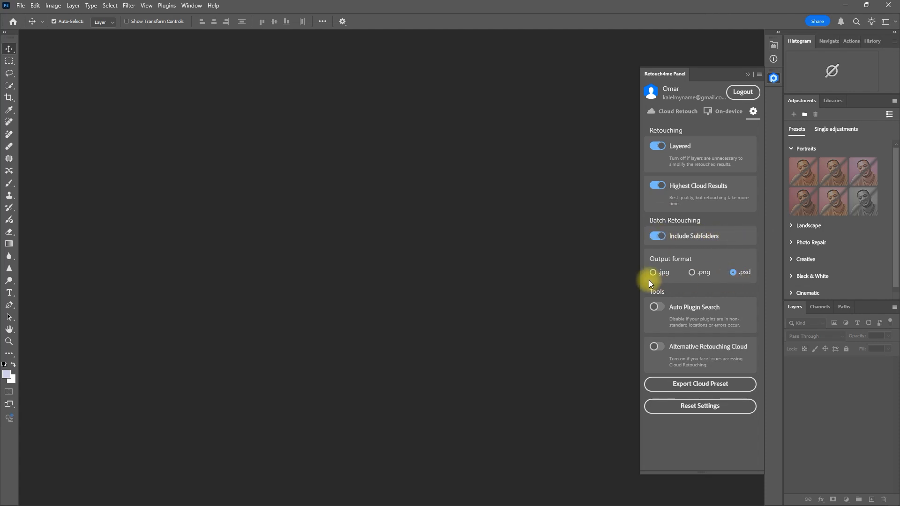
{"action": "left_click", "coordinate": [654, 272]}
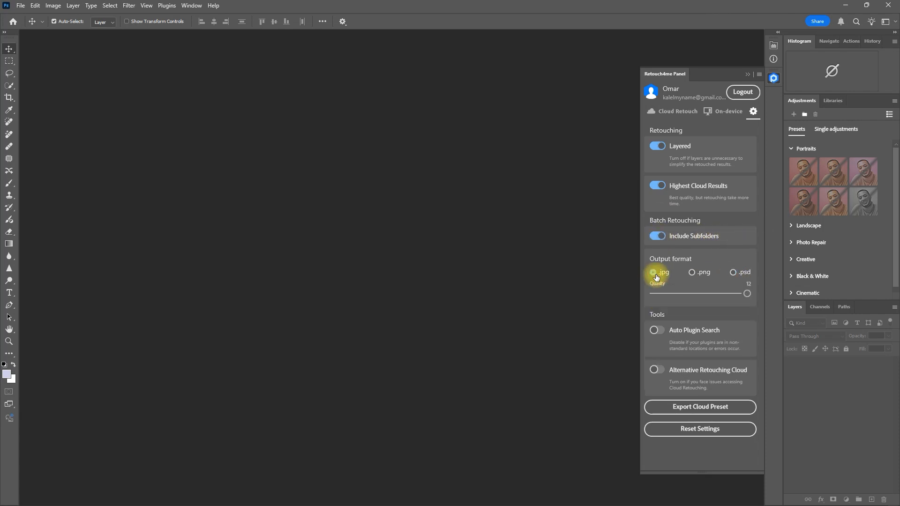
{"action": "left_click", "coordinate": [676, 110]}
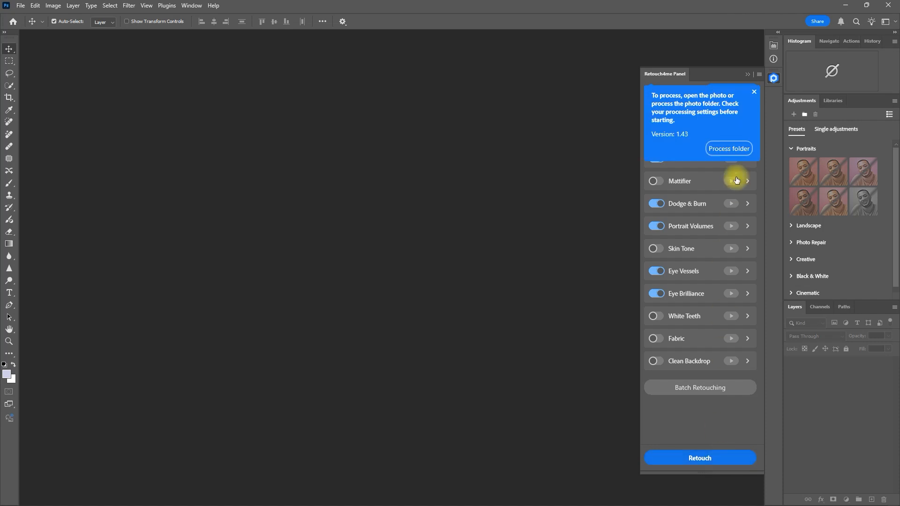
- Process the Demo folder with Retouch4me cloud batch retouching
{"action": "left_click", "coordinate": [728, 149]}
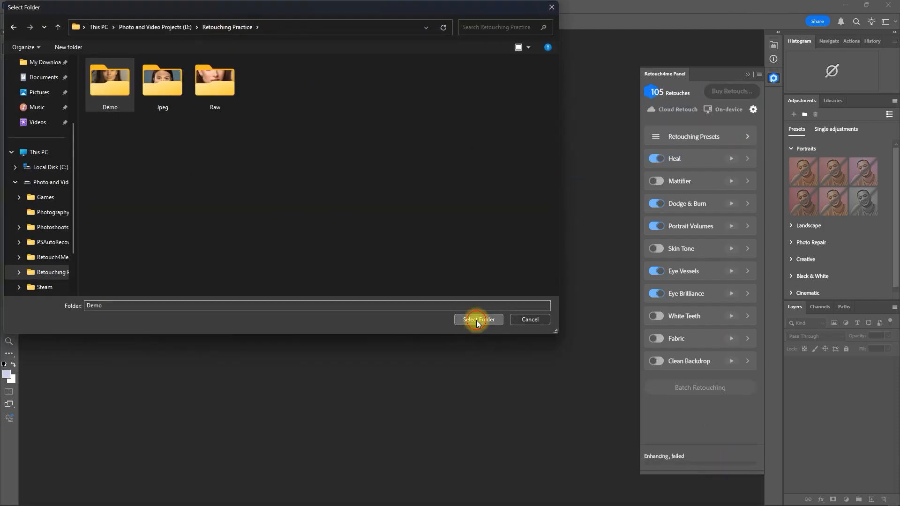
{"action": "left_click", "coordinate": [478, 319]}
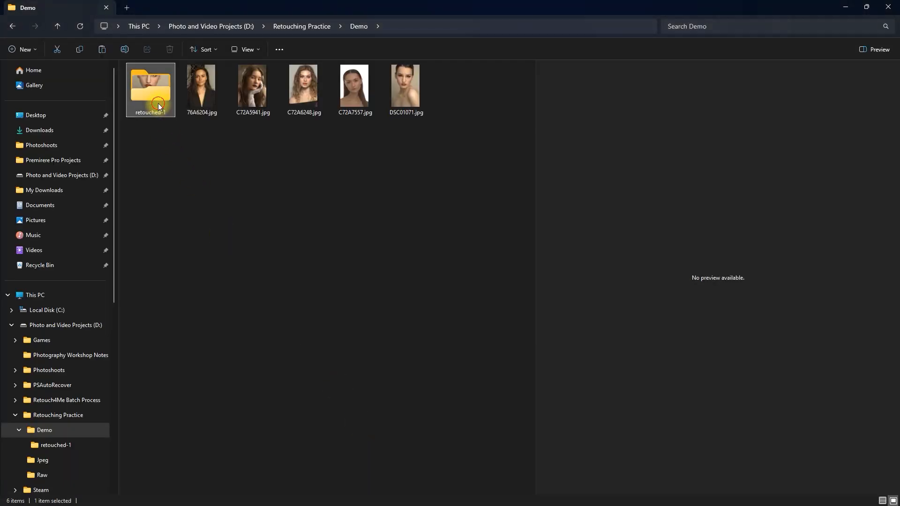
- Open the retouched JPGs in Photo Viewer and step to the next photo
{"action": "double_click", "coordinate": [201, 85]}
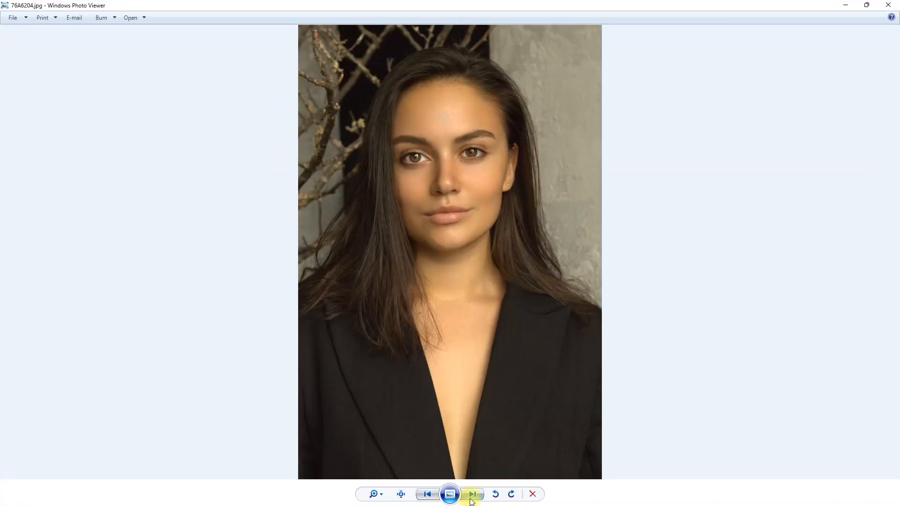
{"action": "left_click", "coordinate": [471, 494]}
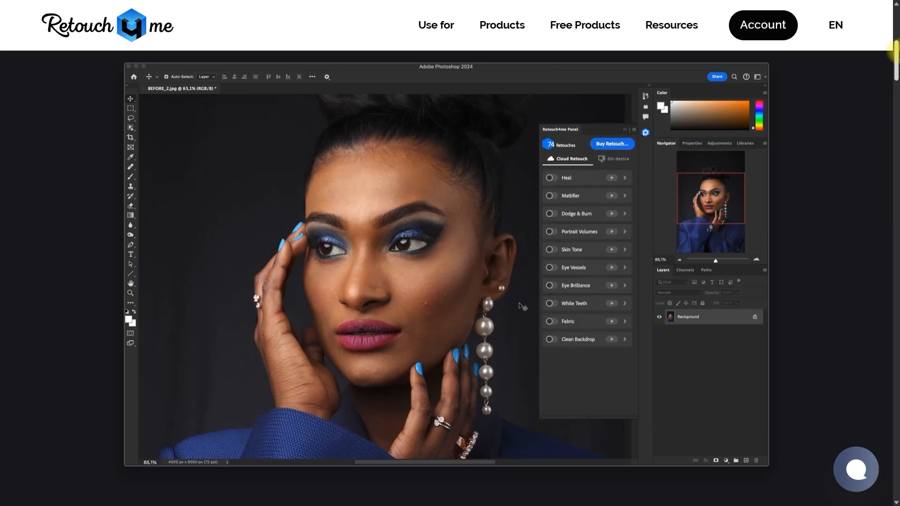
{"action": "scroll", "scroll_direction": "down", "scroll_amount": 3}
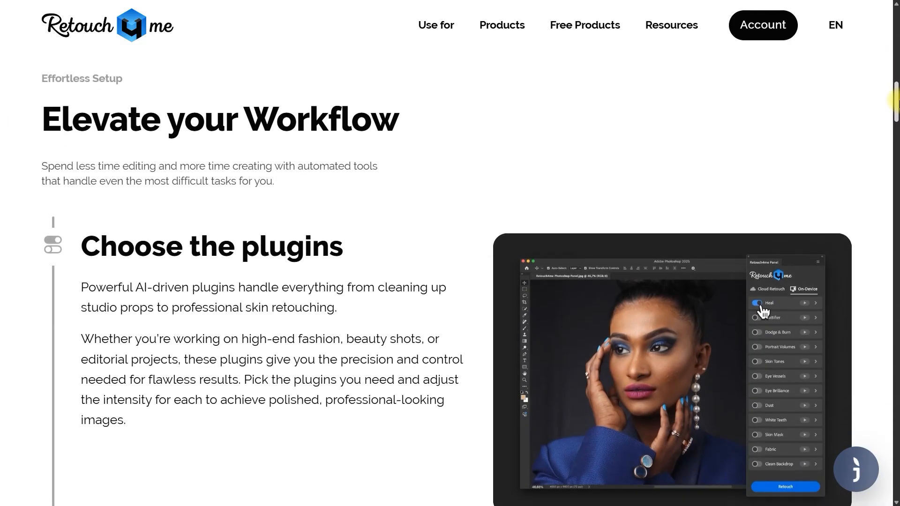
{"action": "scroll", "scroll_direction": "down", "scroll_amount": 3}
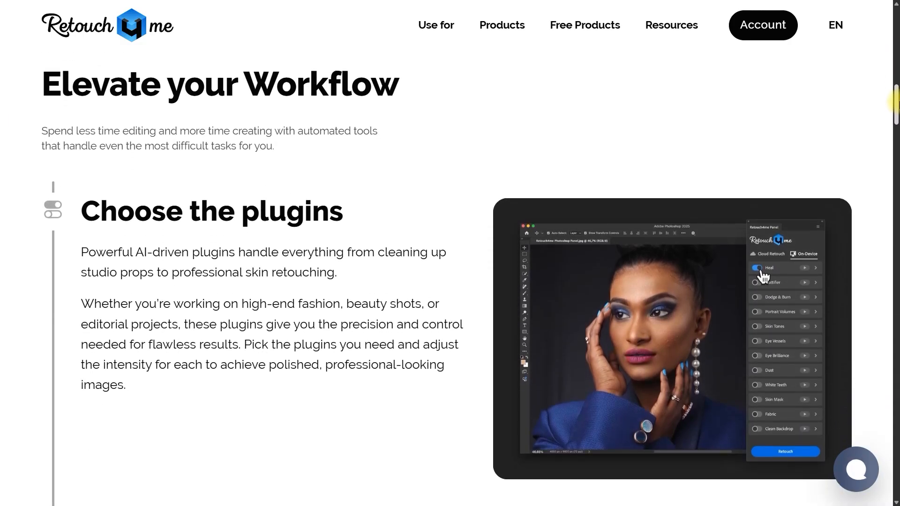
{"action": "scroll", "scroll_direction": "down", "scroll_amount": 3}
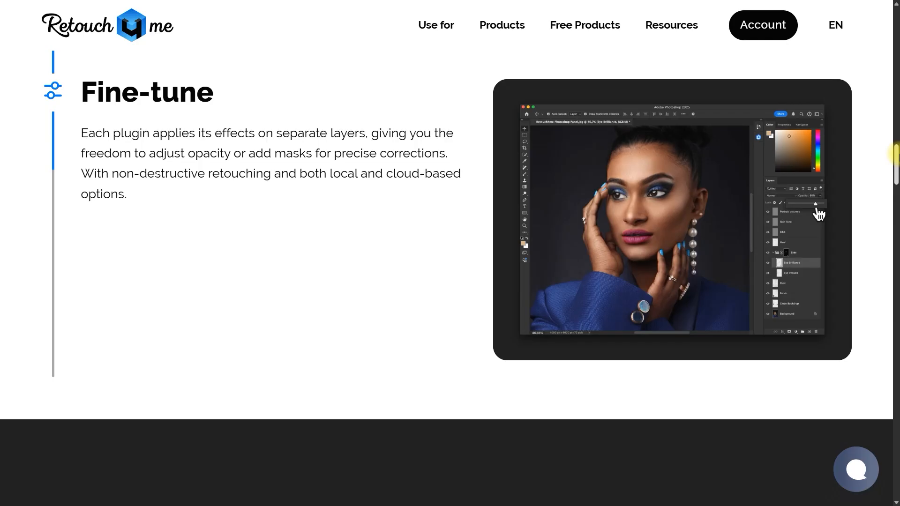
{"action": "scroll", "scroll_direction": "down", "scroll_amount": 3}
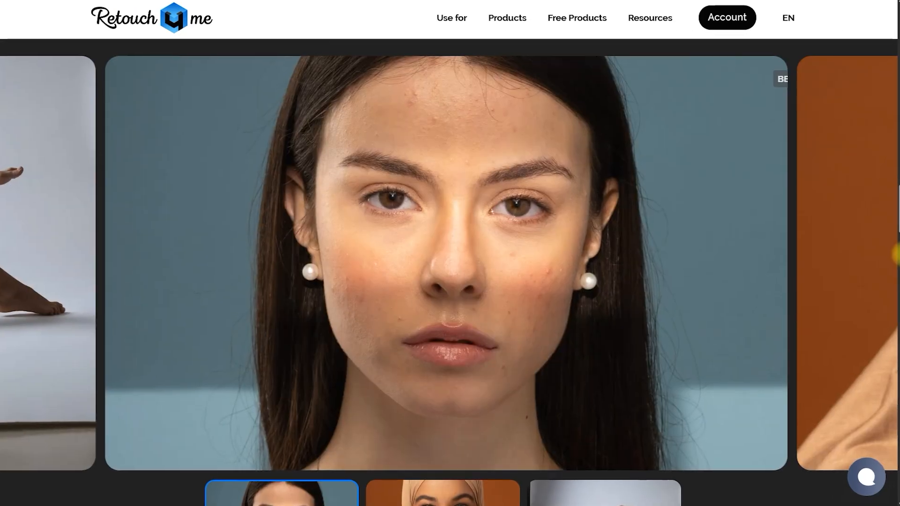